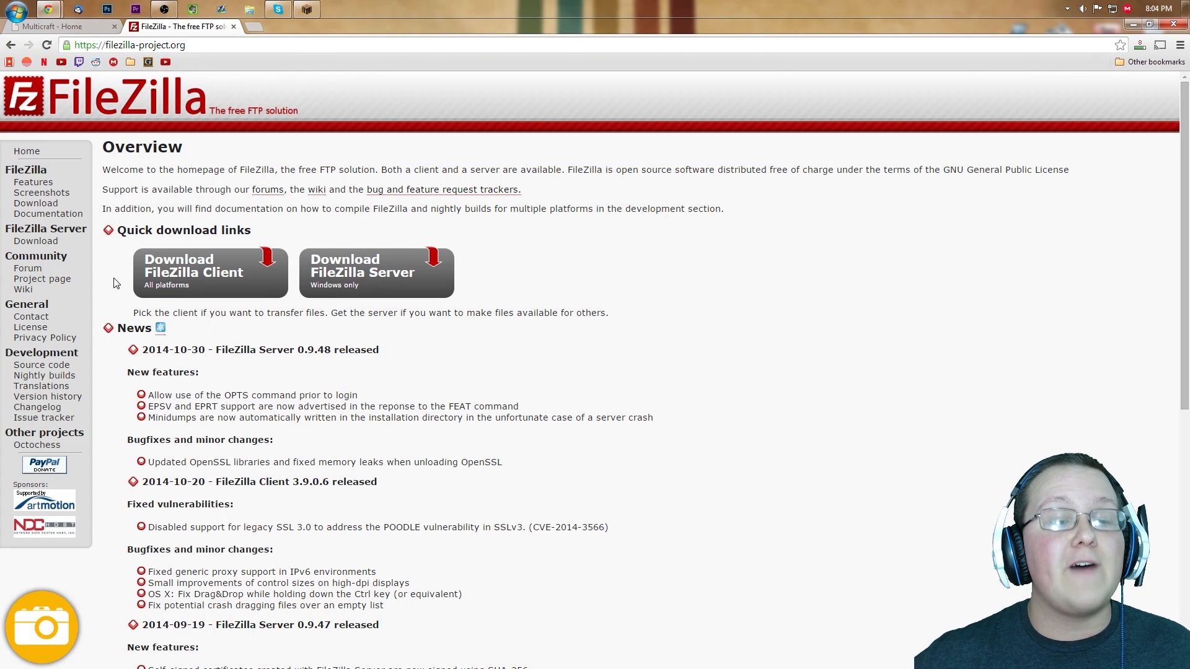
mouse_move(292, 388)
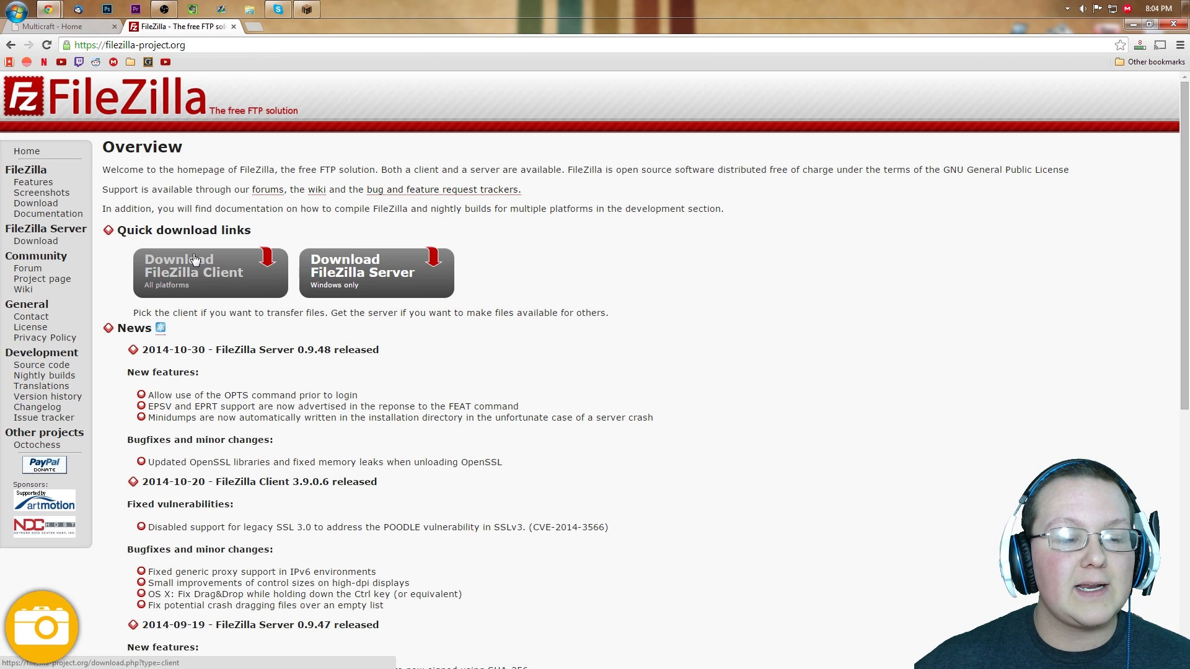
Step: Show the FileZilla Client download option, then return to the Multicraft home tab
left_click(194, 260)
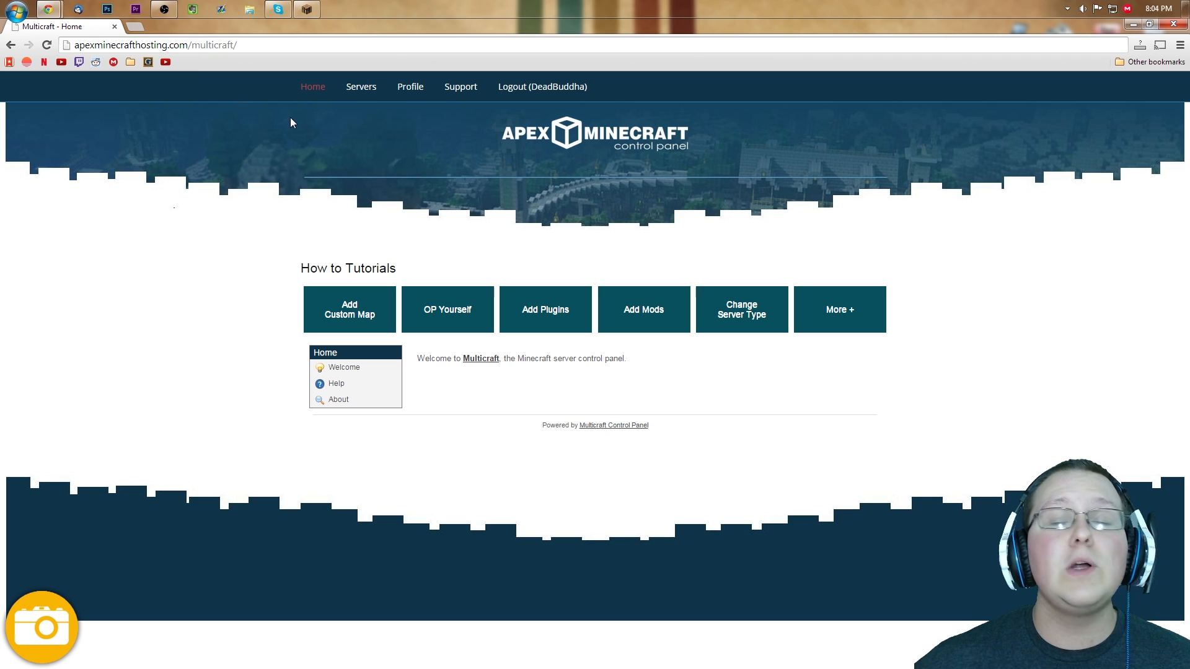
mouse_move(297, 124)
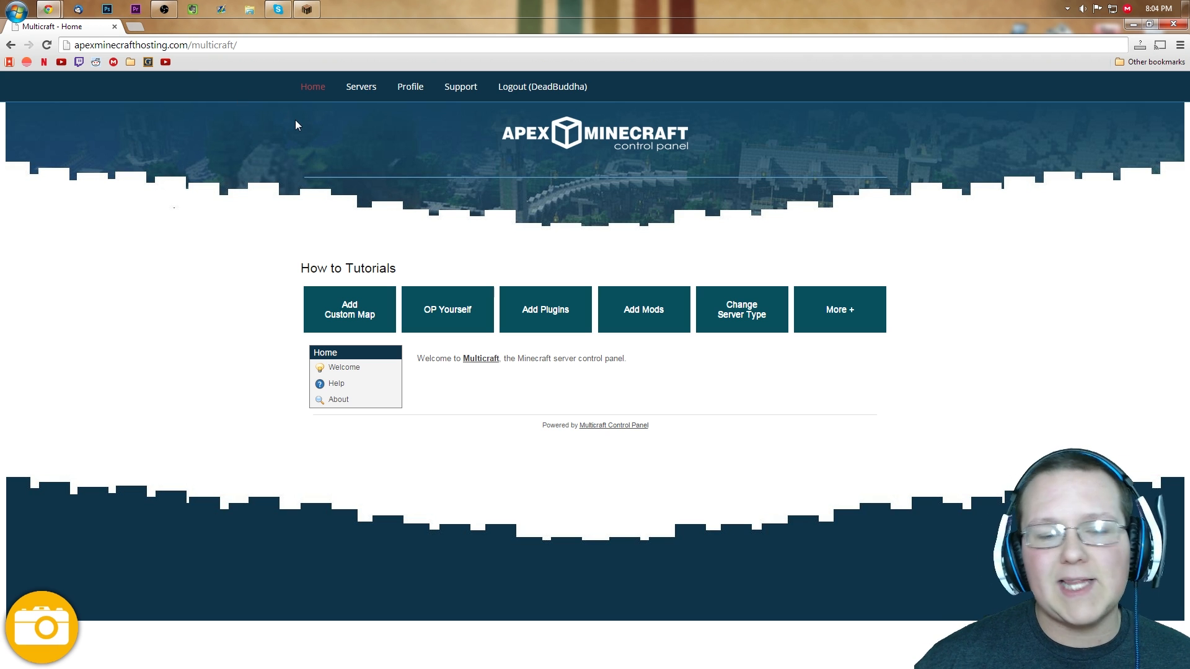
mouse_move(290, 92)
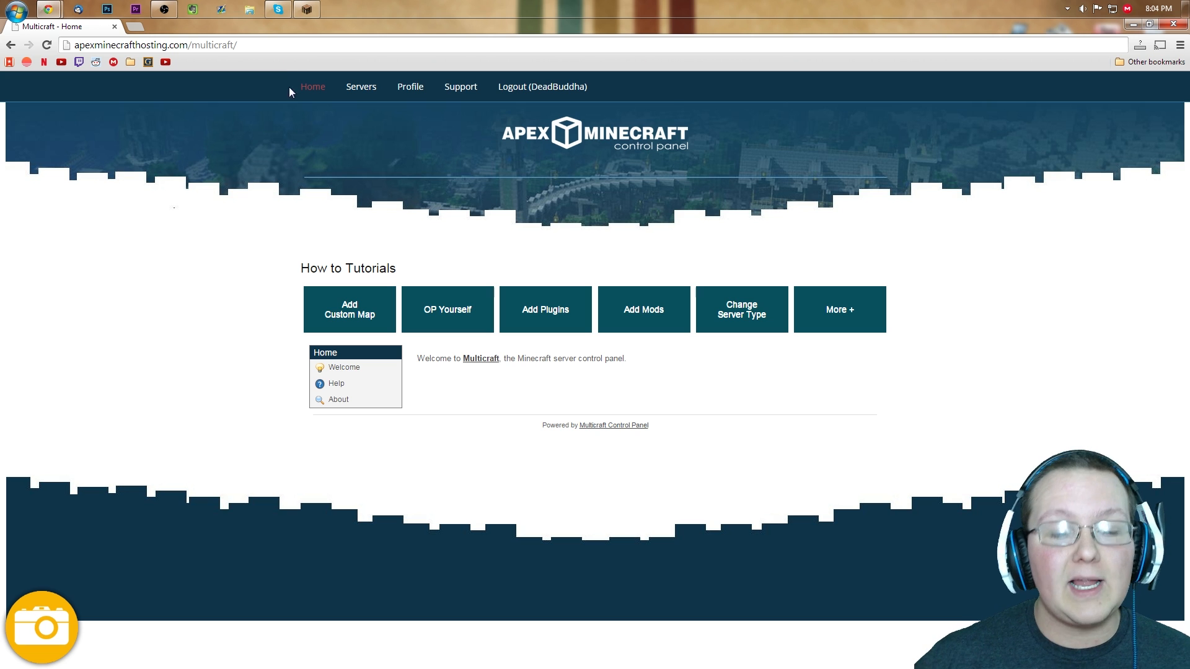
mouse_move(302, 77)
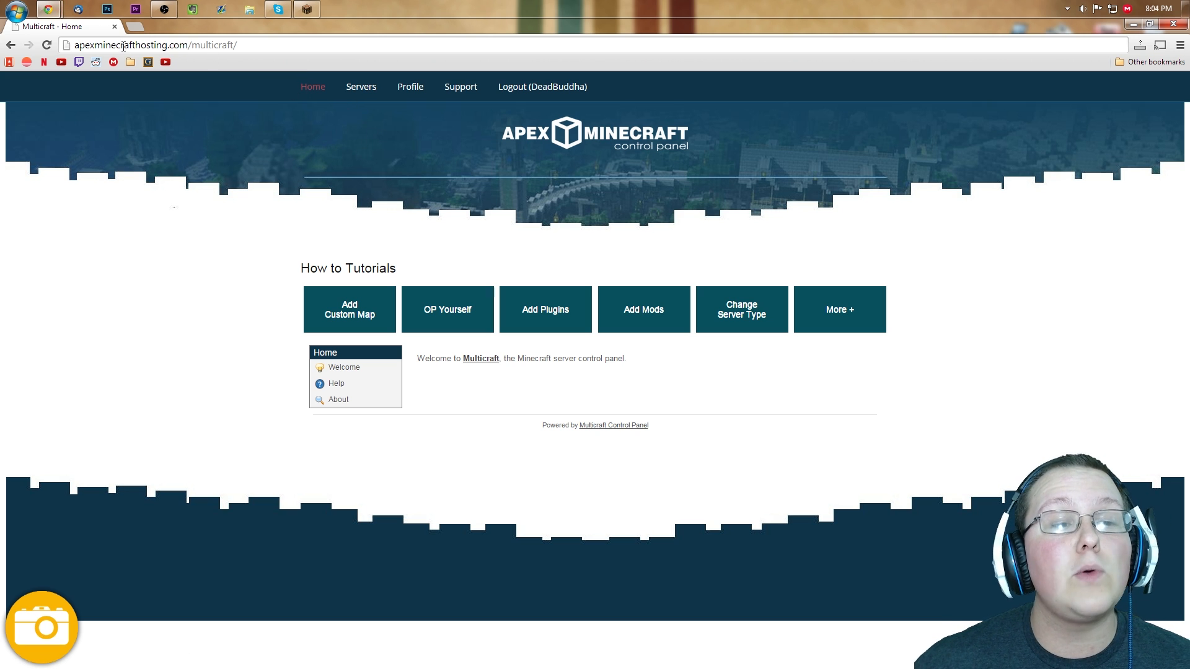
mouse_move(196, 72)
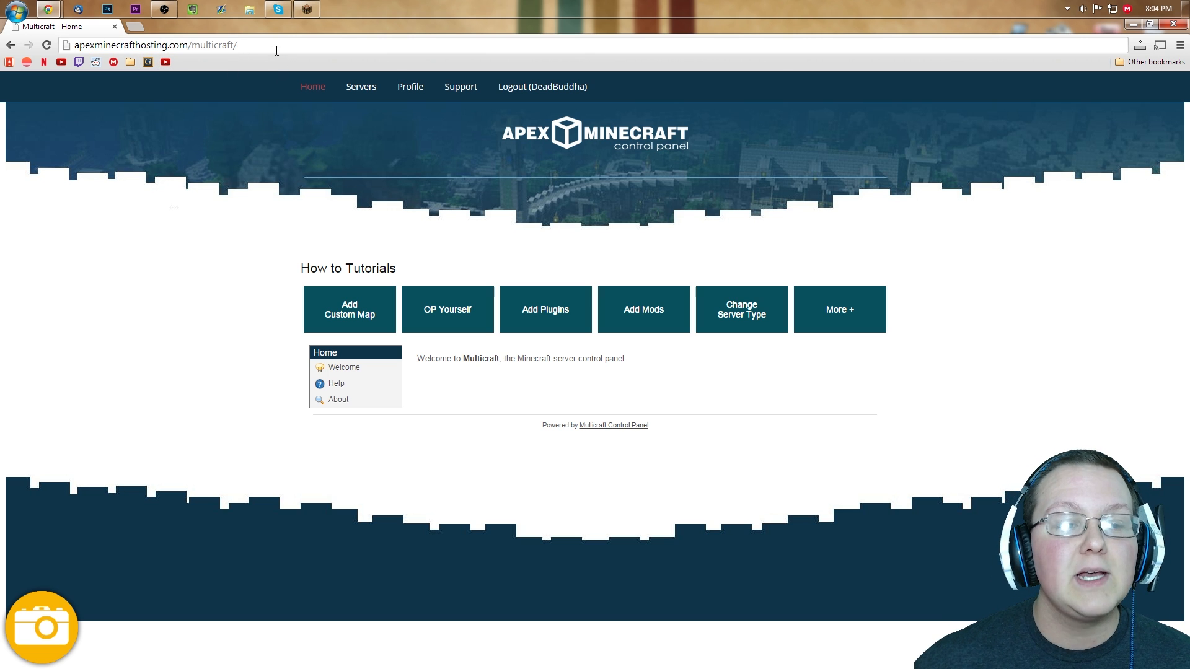
mouse_move(370, 91)
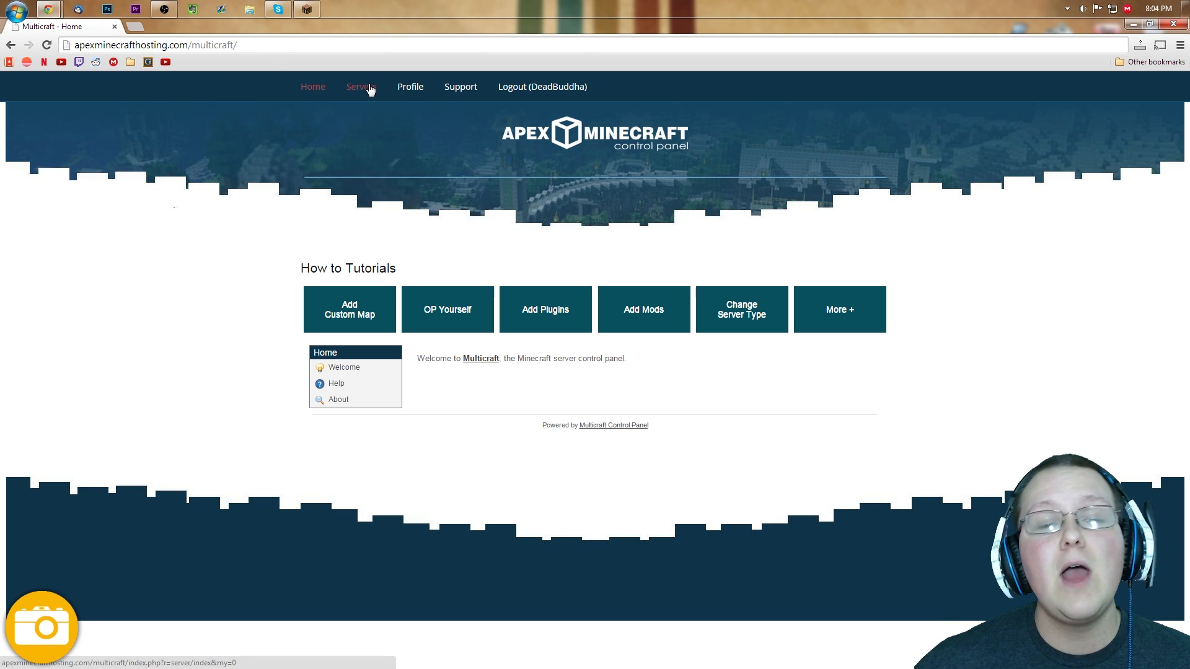
Step: Open Stone Server from the Servers list and stop it
left_click(361, 86)
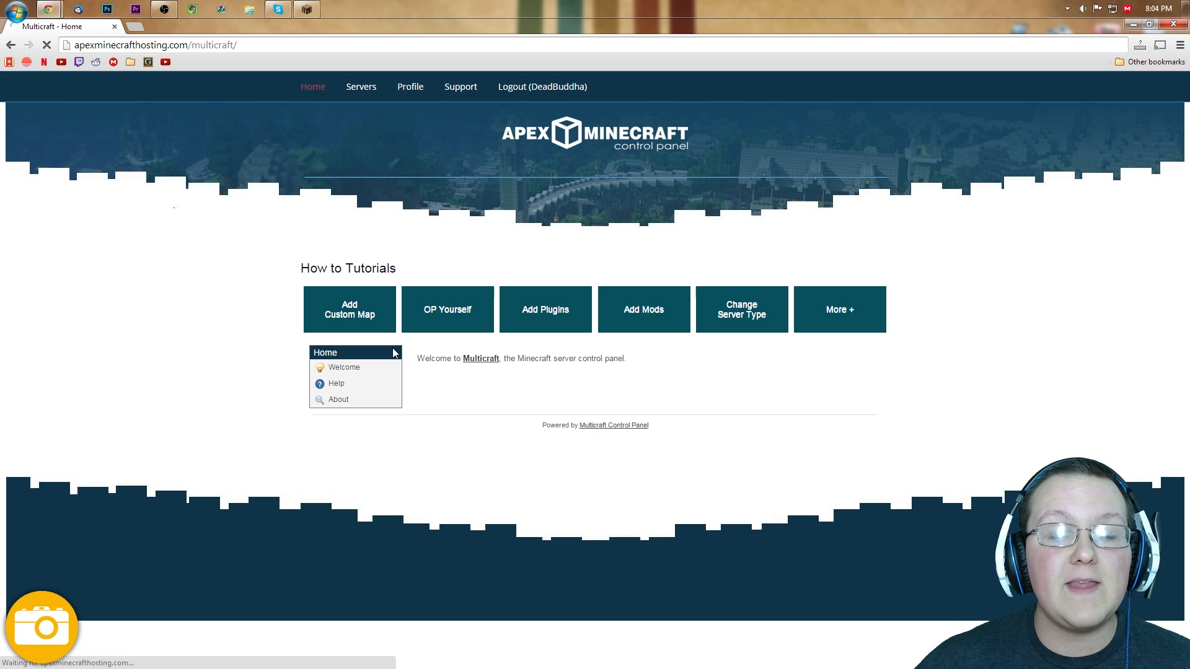
left_click(361, 86)
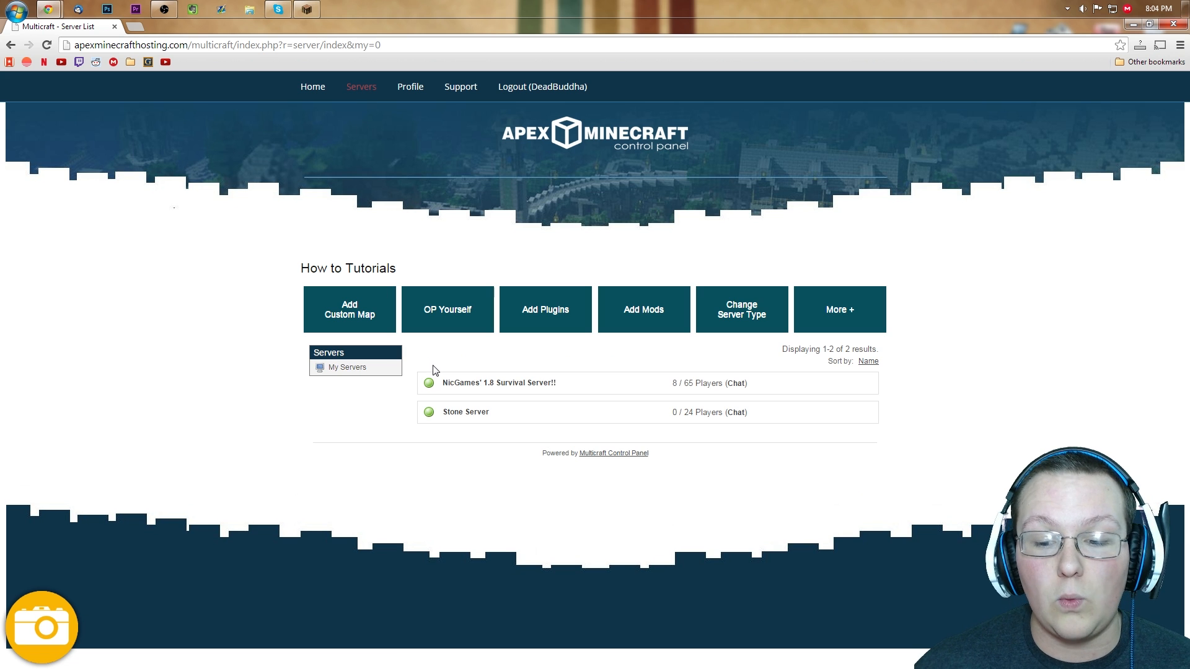
left_click(465, 411)
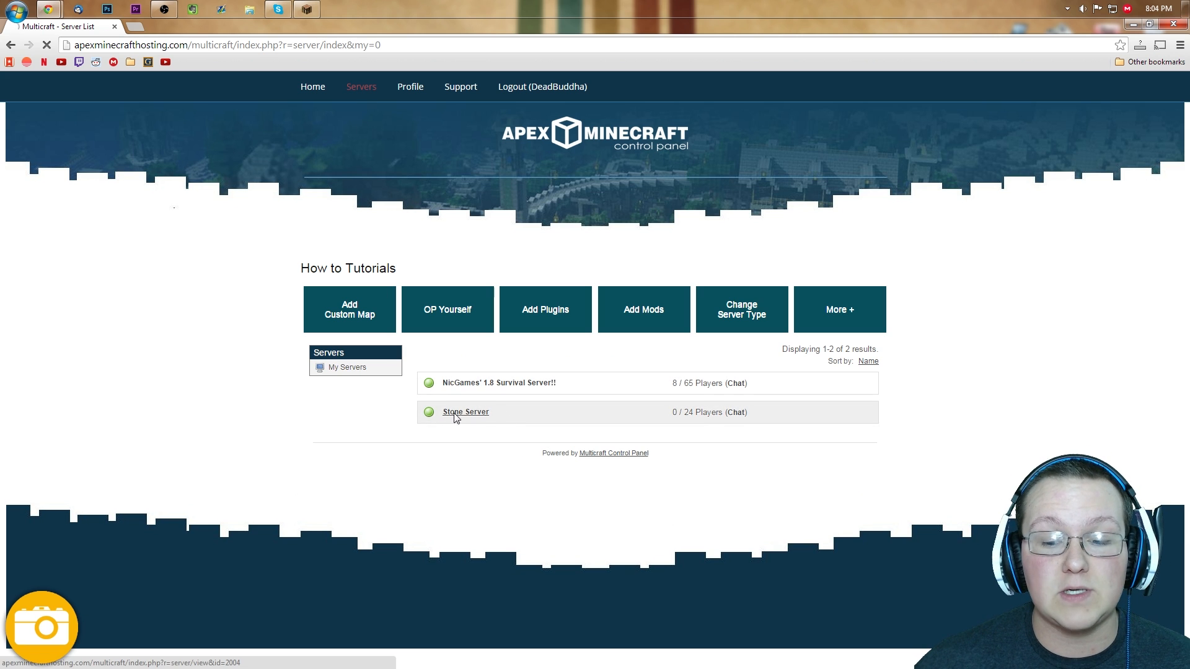
left_click(466, 412)
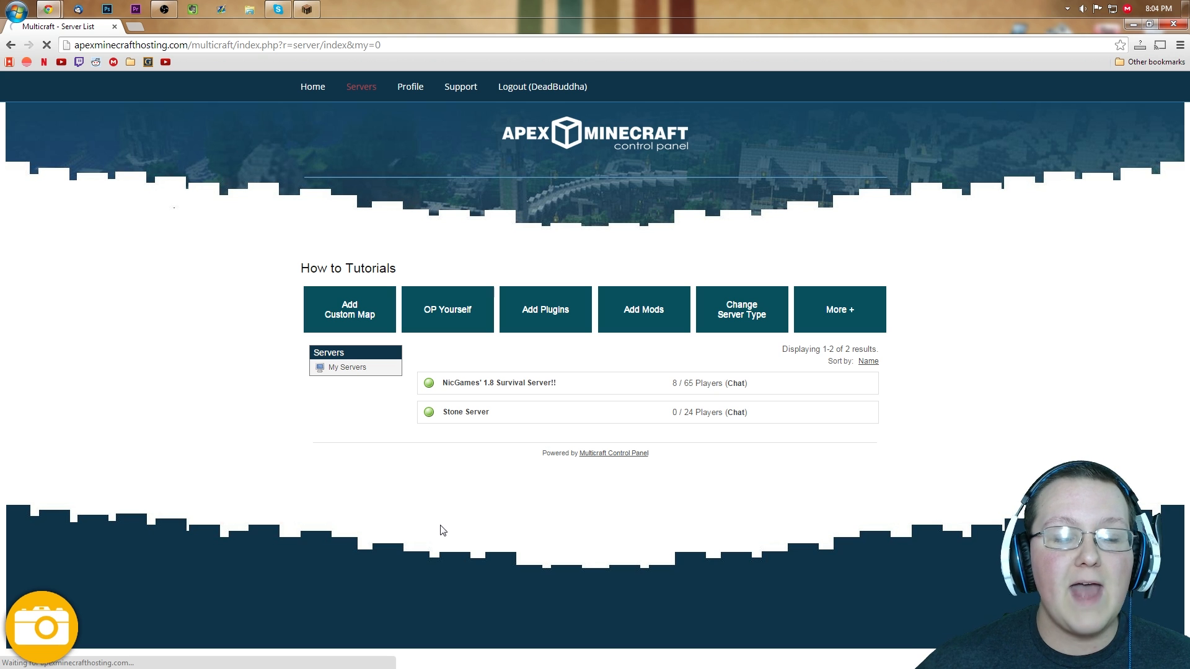
left_click(465, 412)
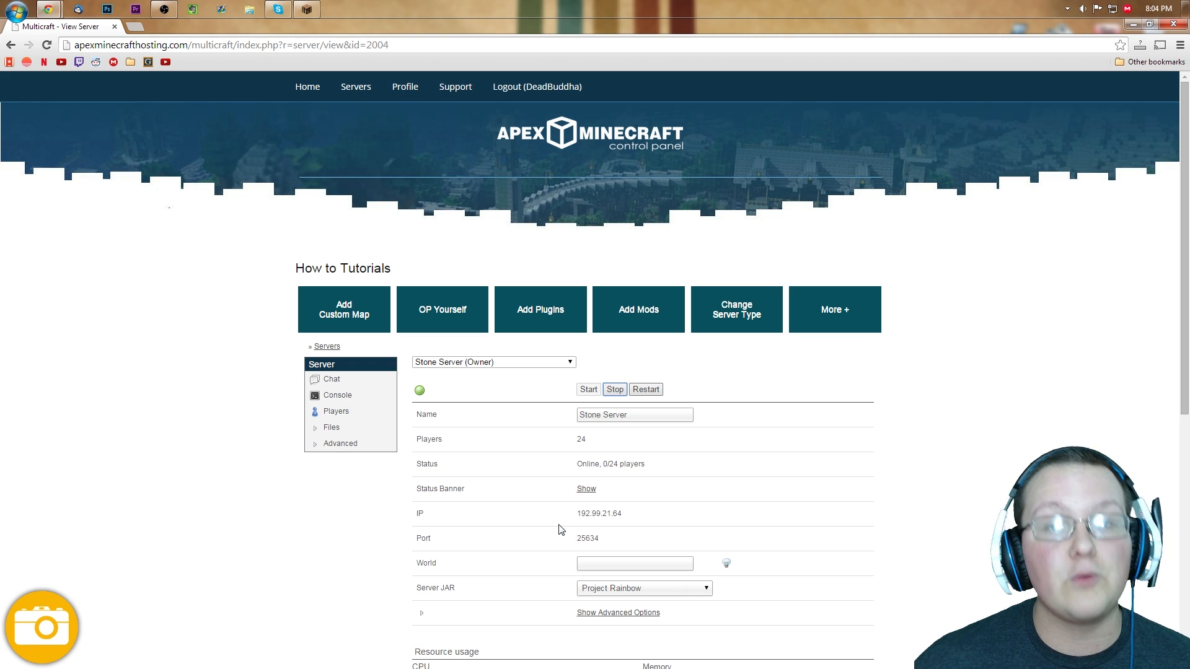
left_click(614, 389)
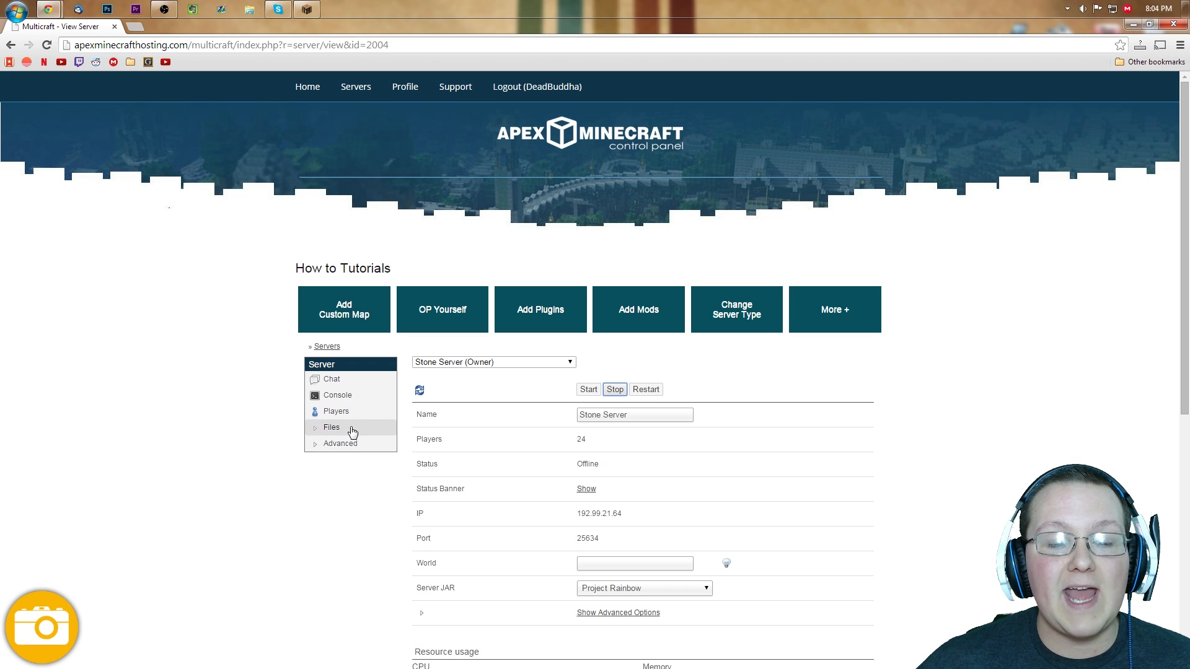
Step: Expand Files and open the Stone Server's FTP File Access page
left_click(331, 427)
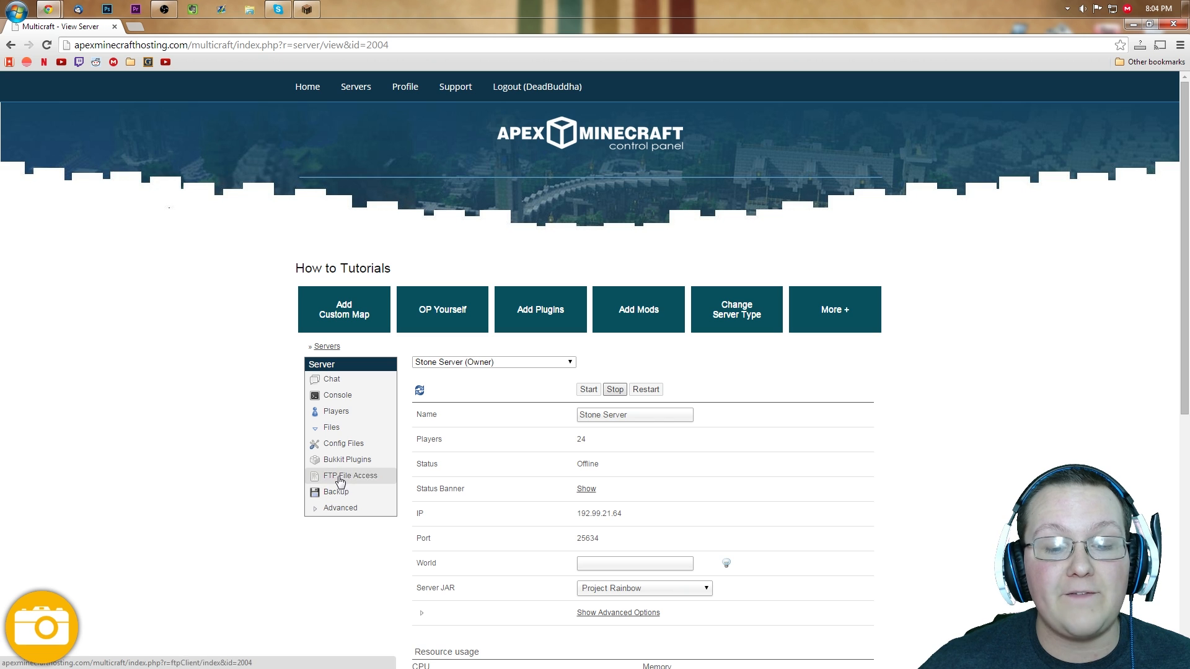
left_click(350, 475)
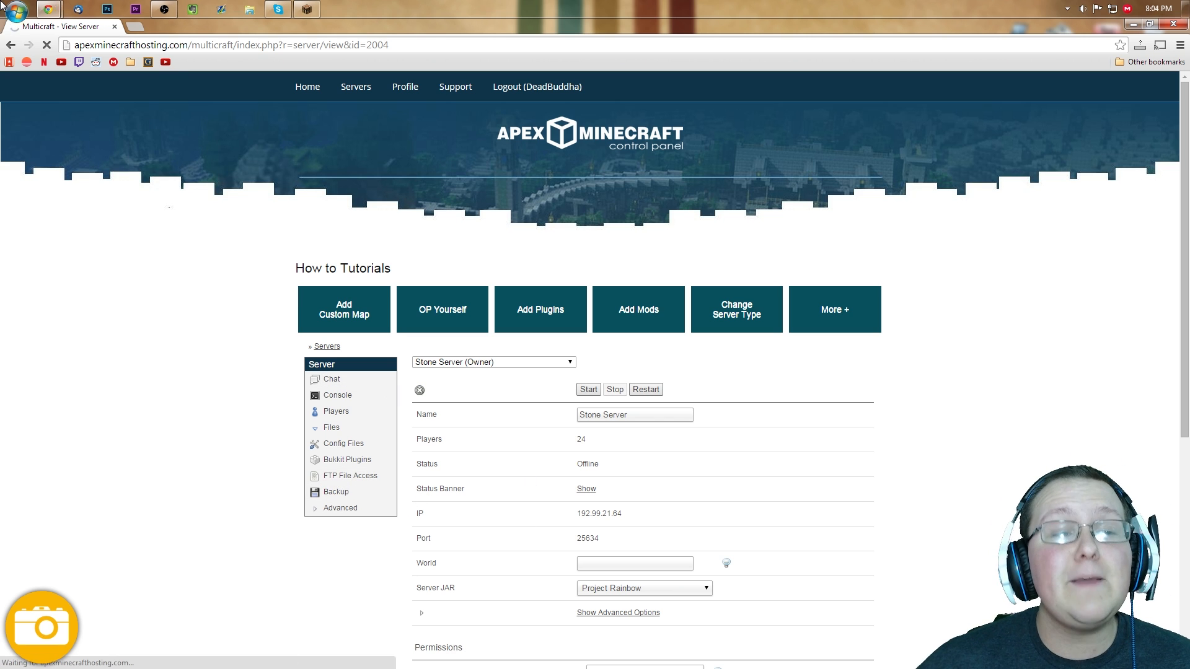
left_click(350, 476)
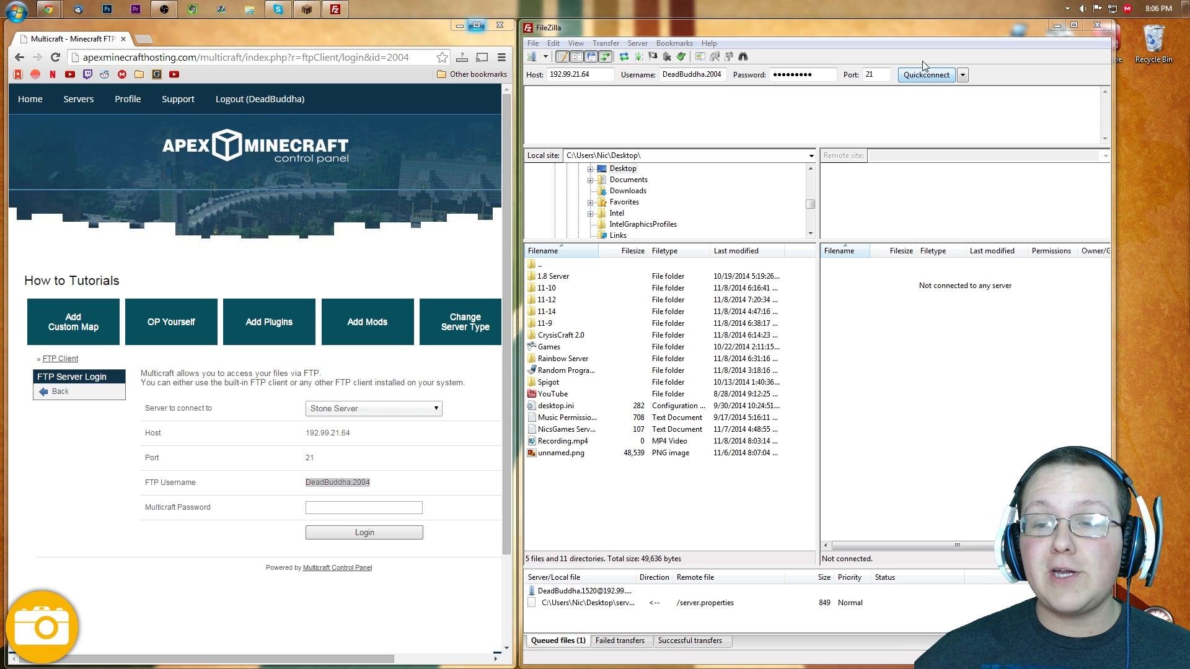
Step: Quickconnect to Stone Server over FTP on port 21 with the panel's login details
left_click(926, 74)
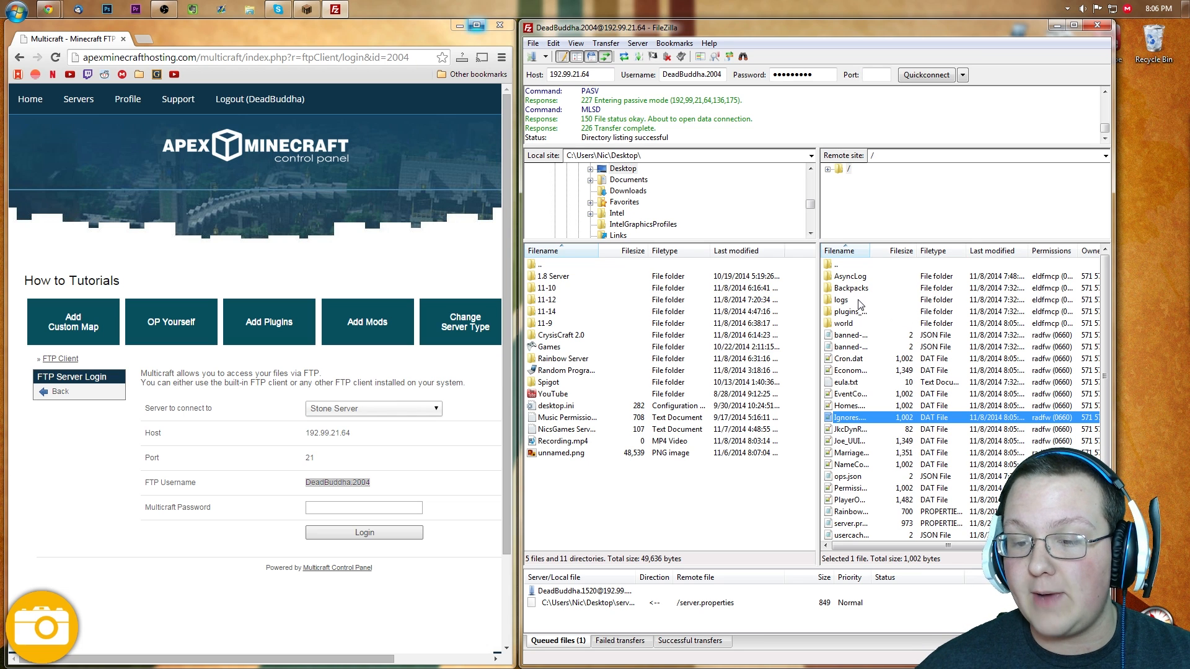
Step: Go up to the remote root folder, listing world, logs and other folders
double_click(846, 311)
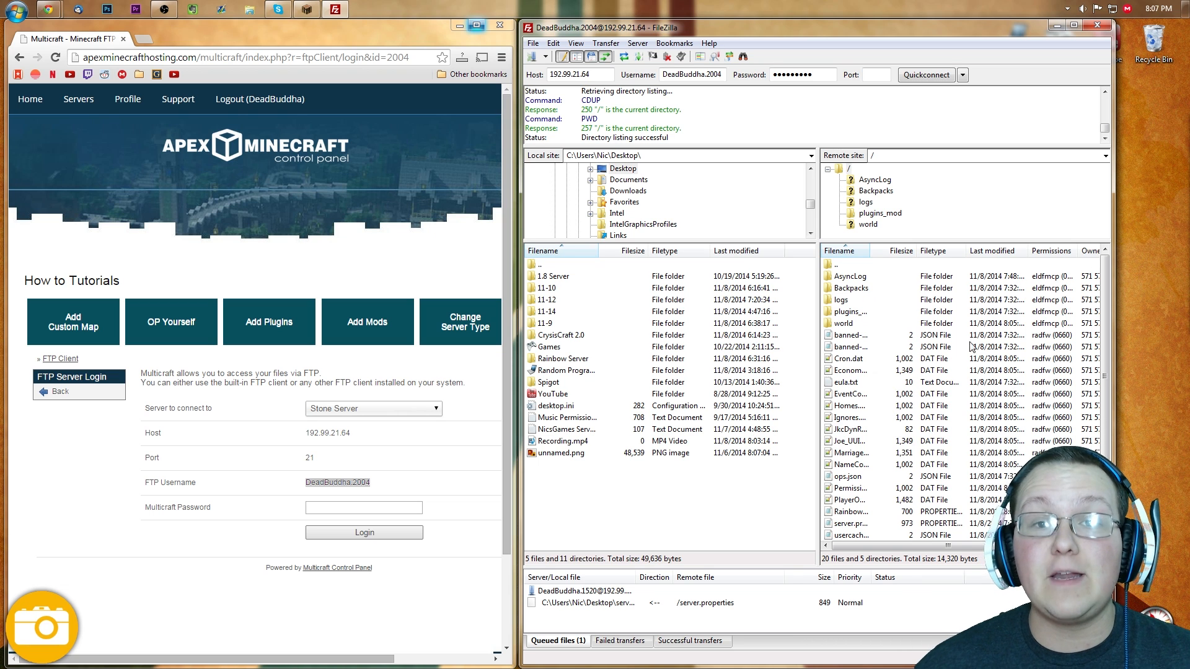
mouse_move(877, 305)
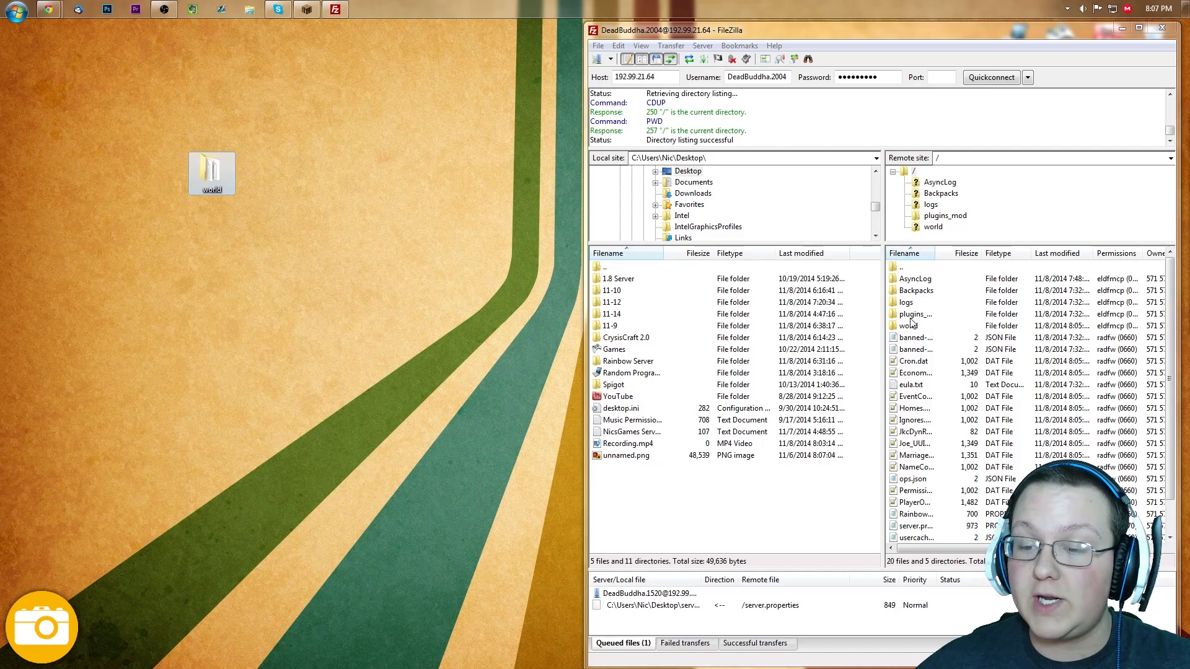
Step: Select the remote 'world' folder and rename it 'worldold'
left_click(908, 325)
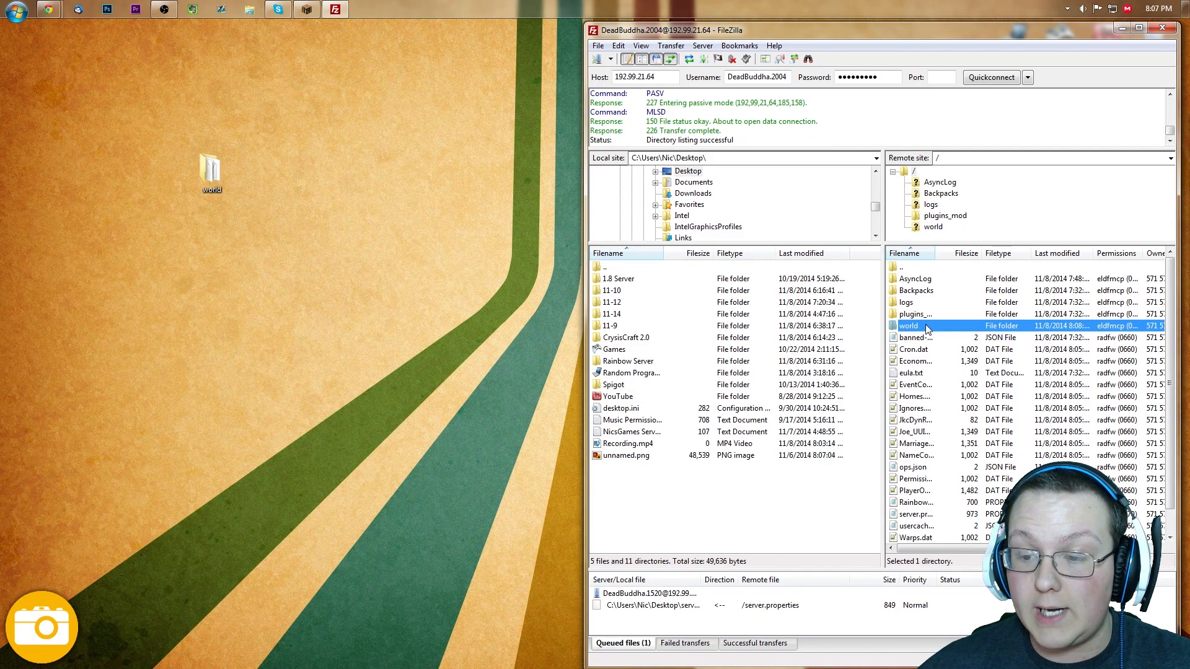
mouse_move(920, 326)
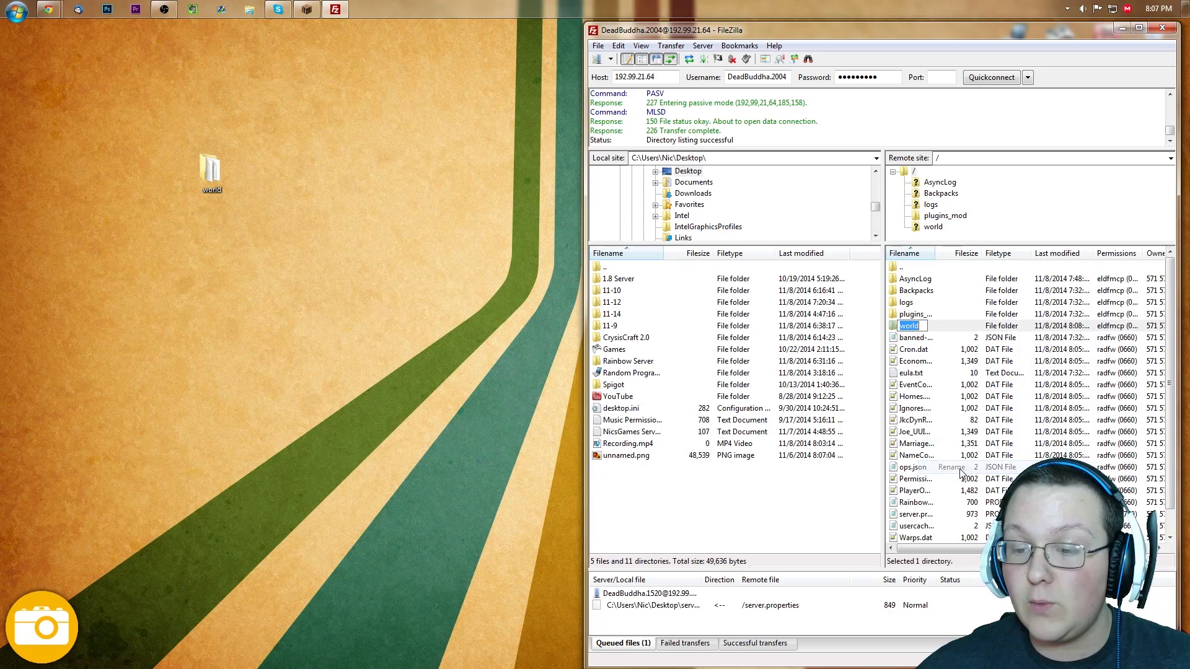
type("b")
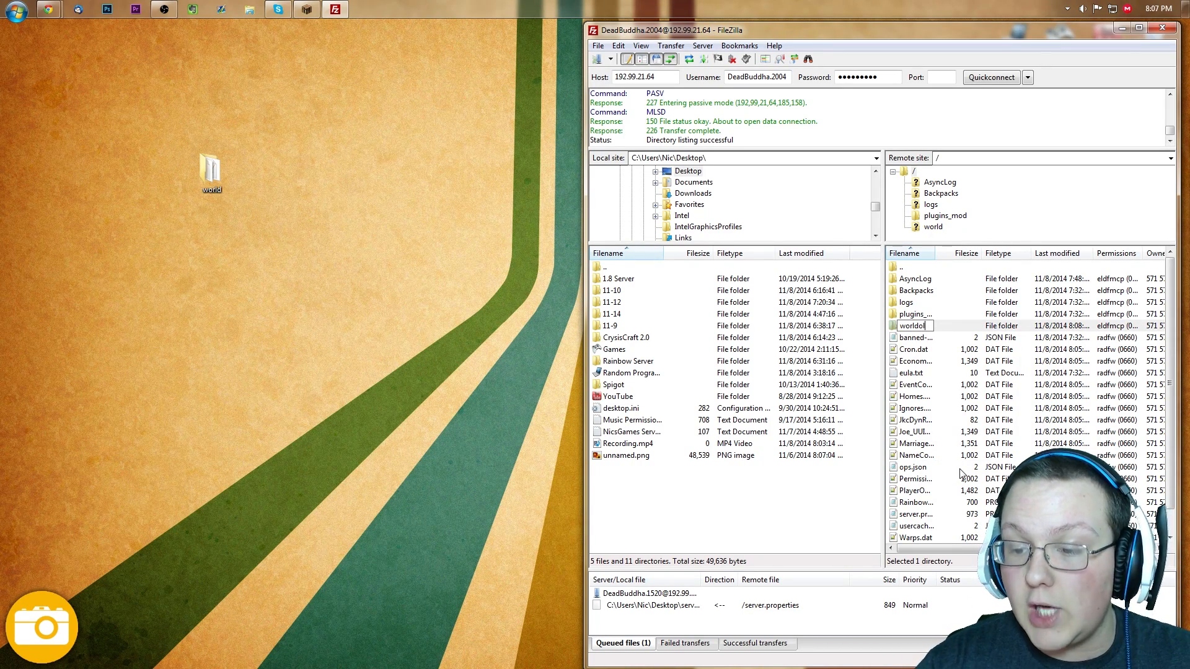
type("old")
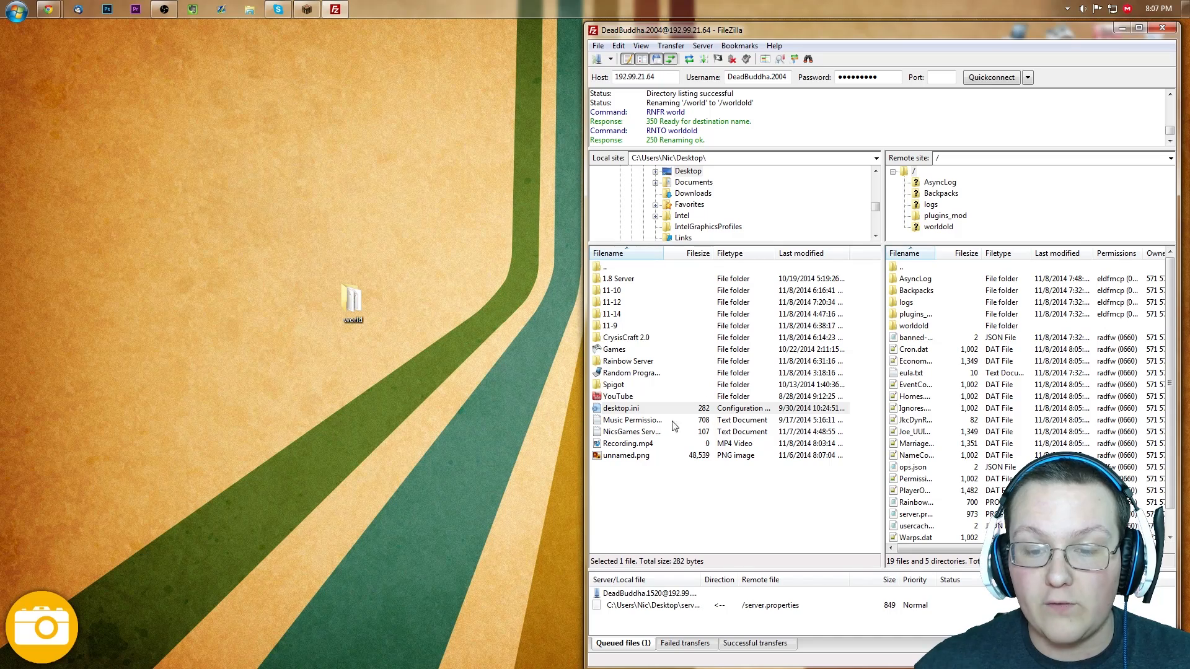
Step: Refresh the local Desktop listing and upload its 'world' folder to the server root
left_click(626, 338)
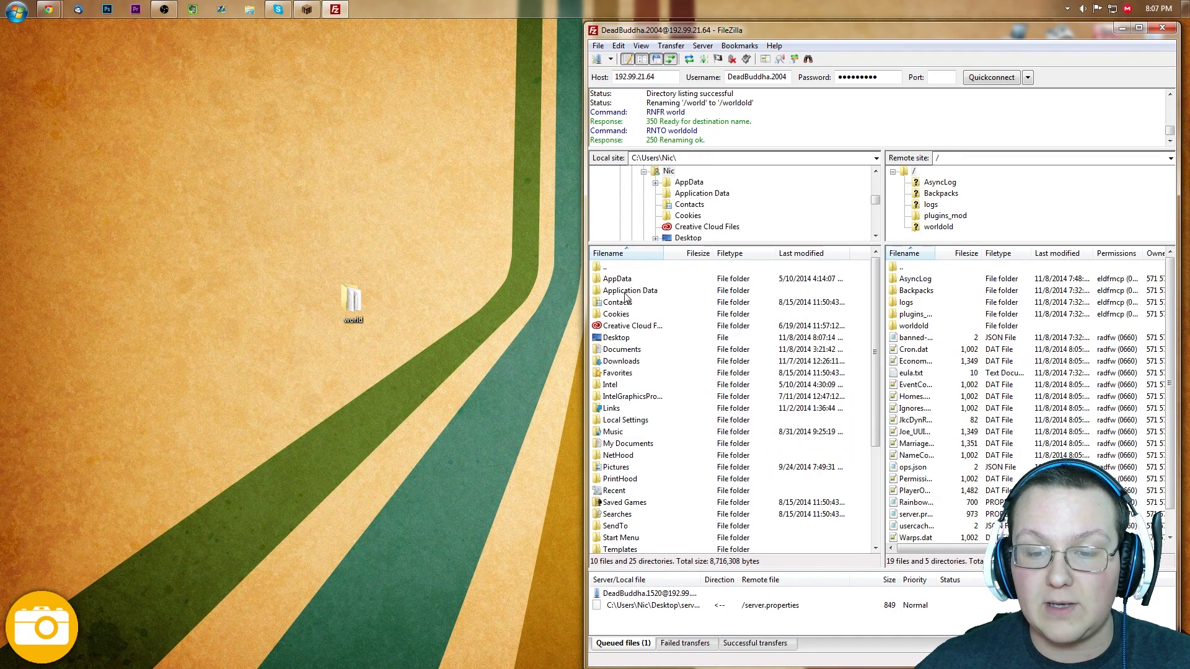
double_click(616, 337)
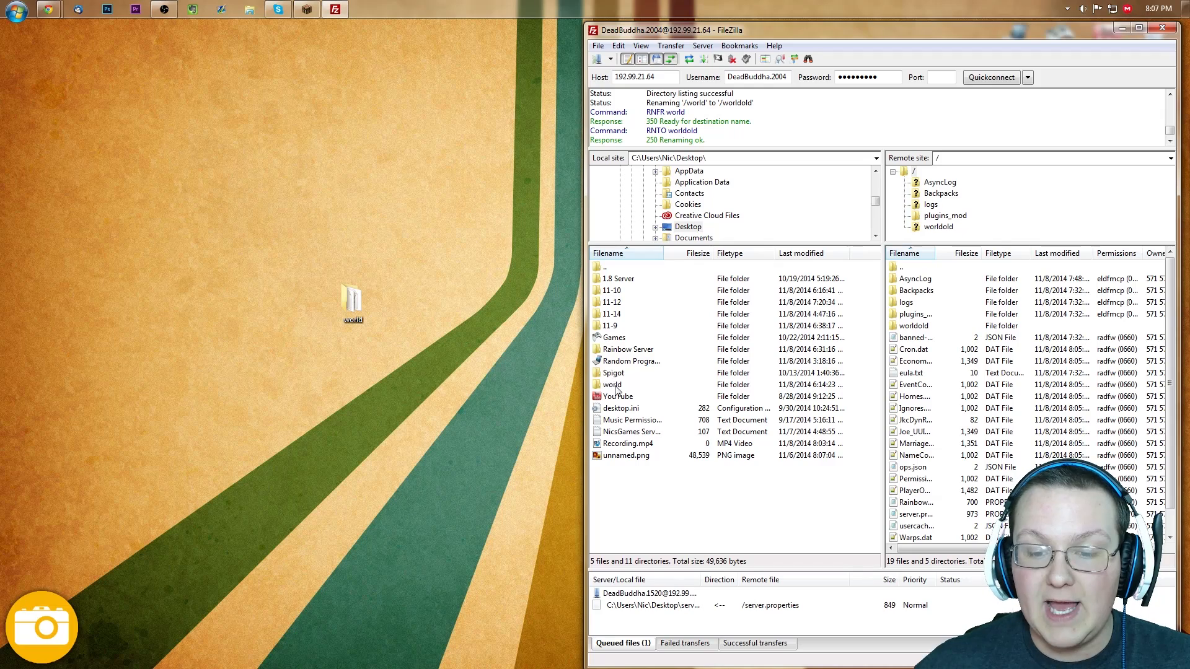
left_click(612, 384)
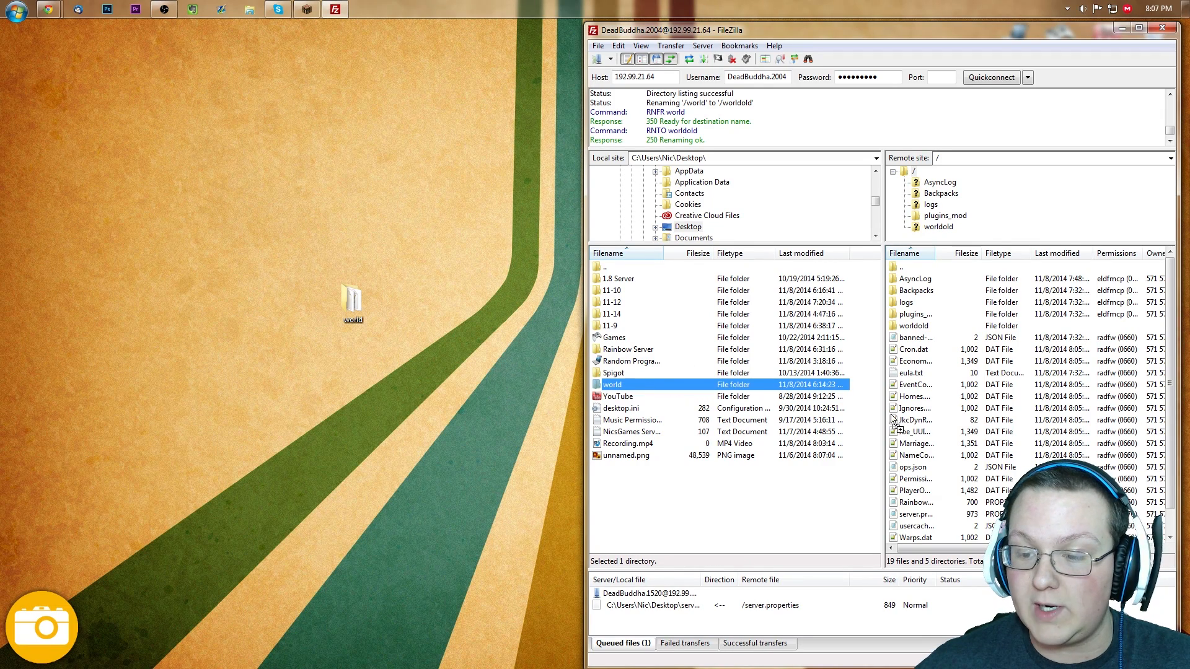
left_click(914, 313)
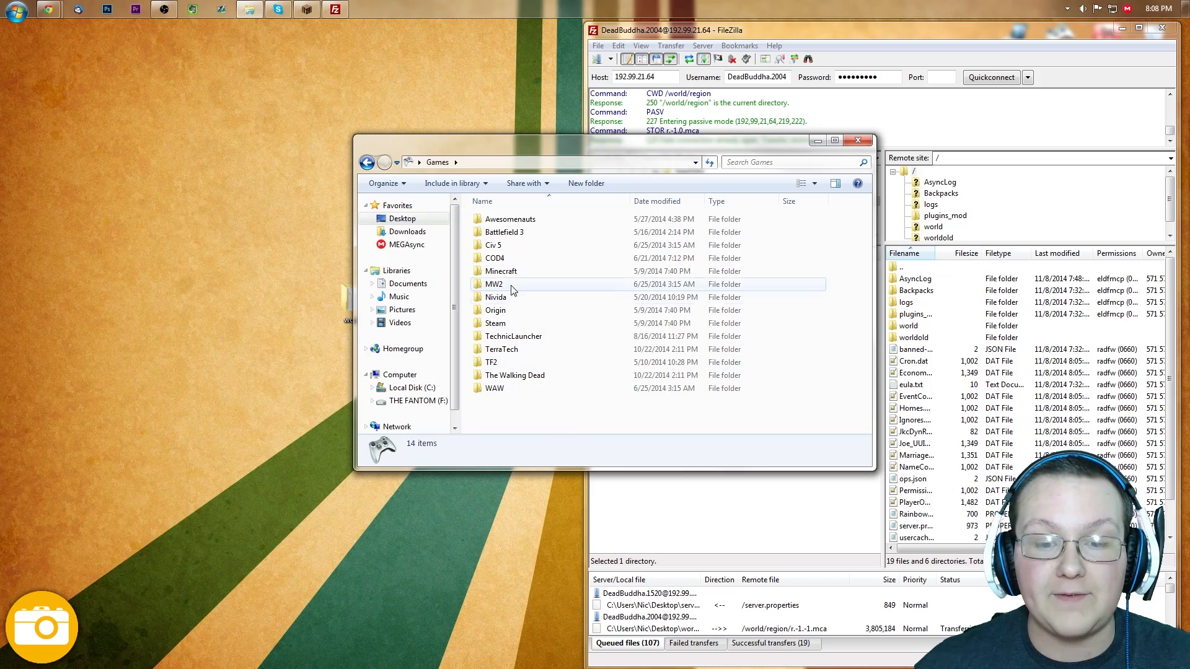
Step: Start the Minecraft launcher and play with the NicsGames profile
double_click(500, 271)
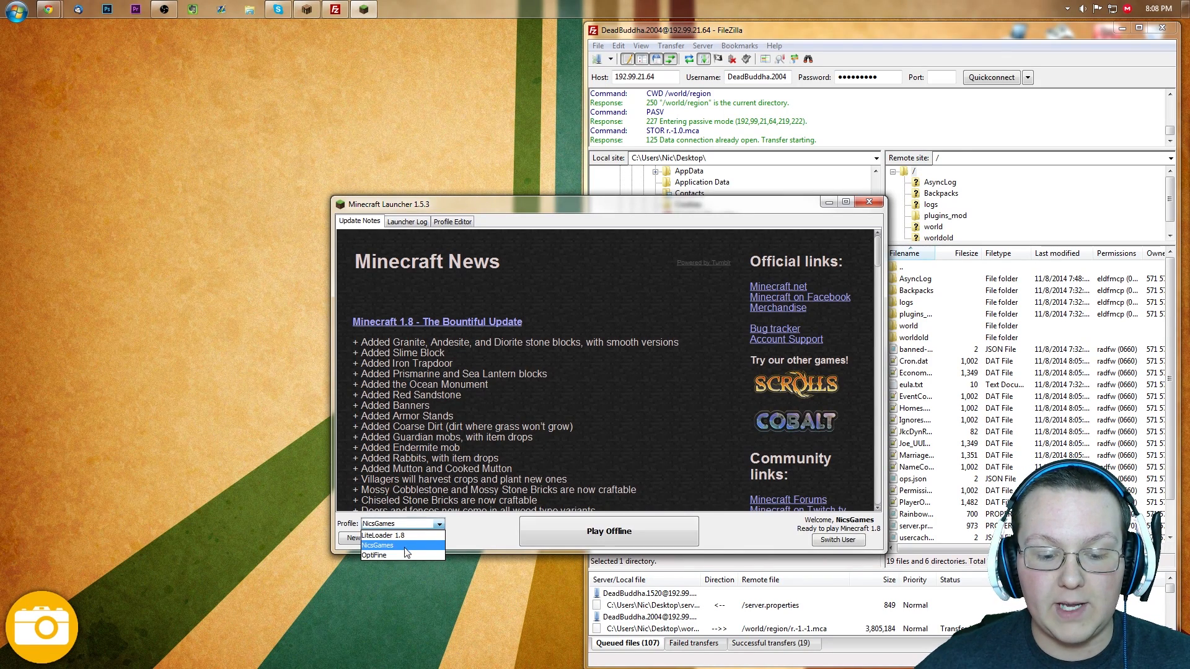
left_click(385, 547)
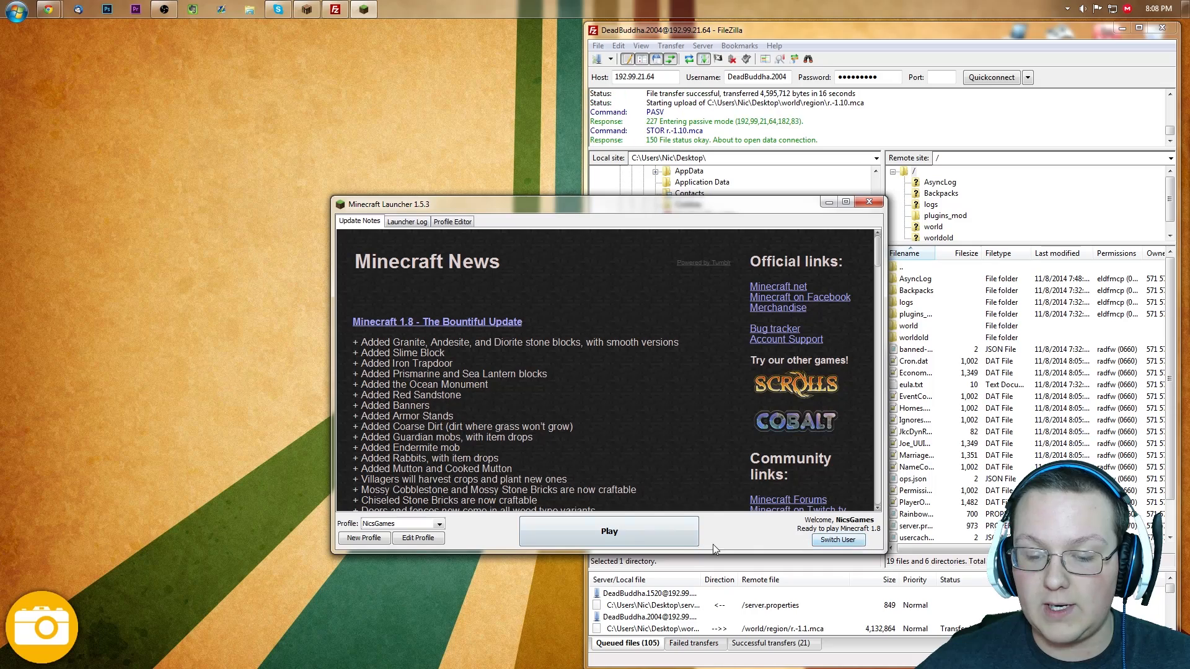
left_click(608, 531)
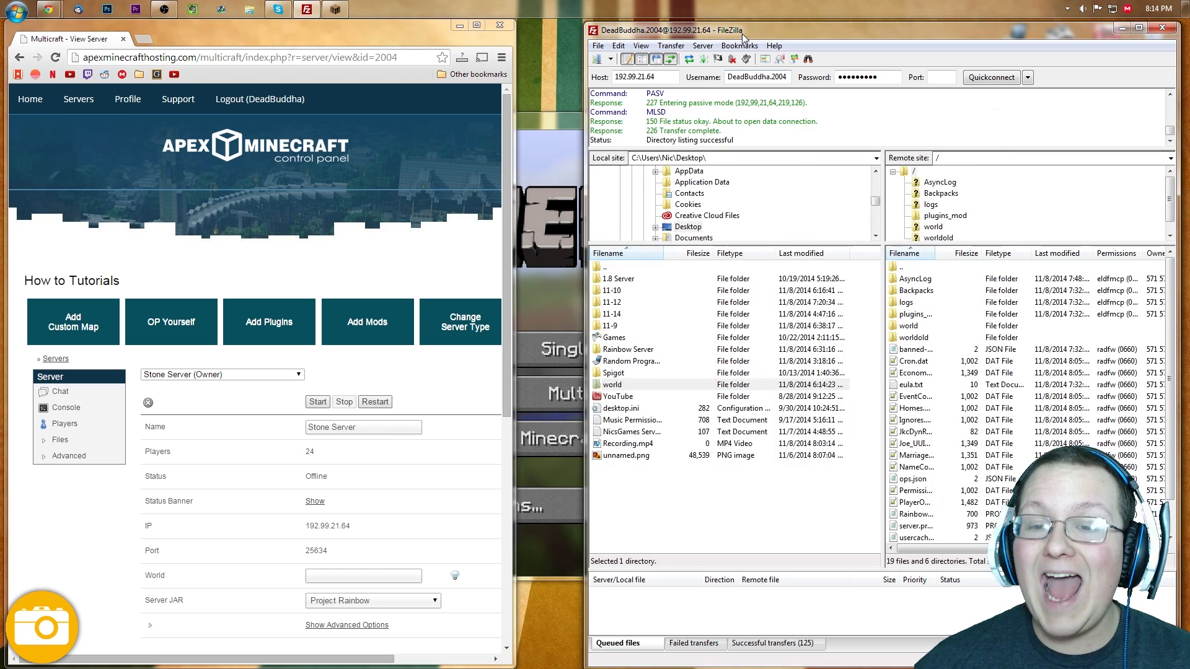
Step: Restart Stone Server in Multicraft so it loads the new world
left_click(908, 325)
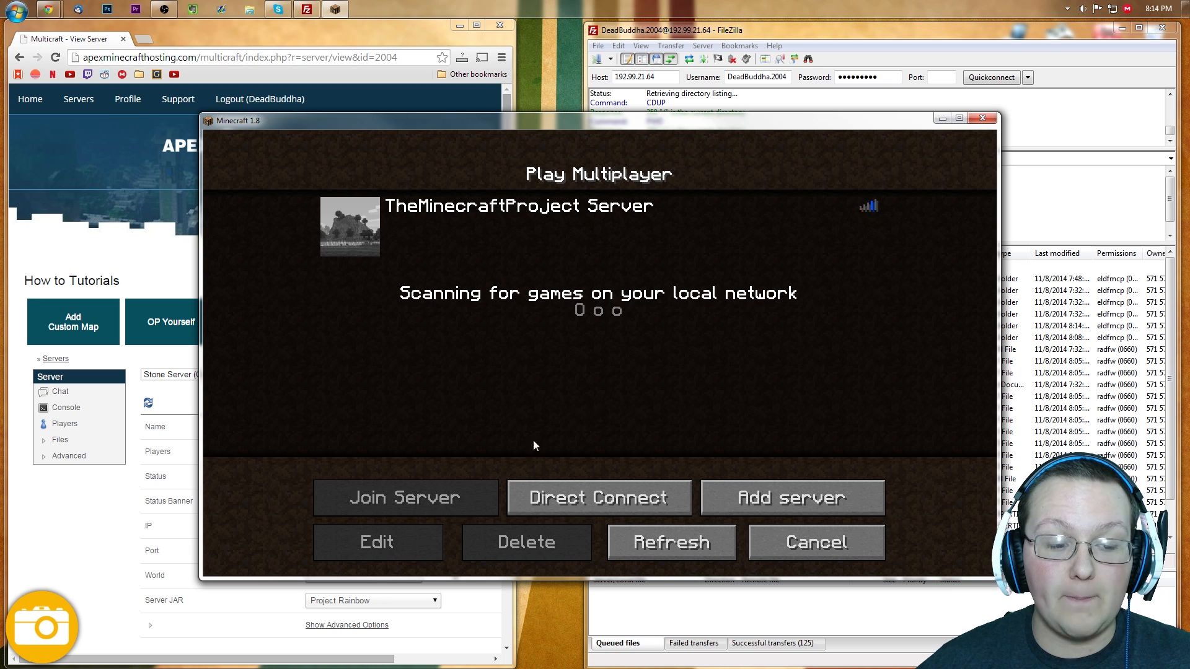
Step: Try a Direct Connect to the server on port 25634, ending on the Singleplayer list
left_click(598, 498)
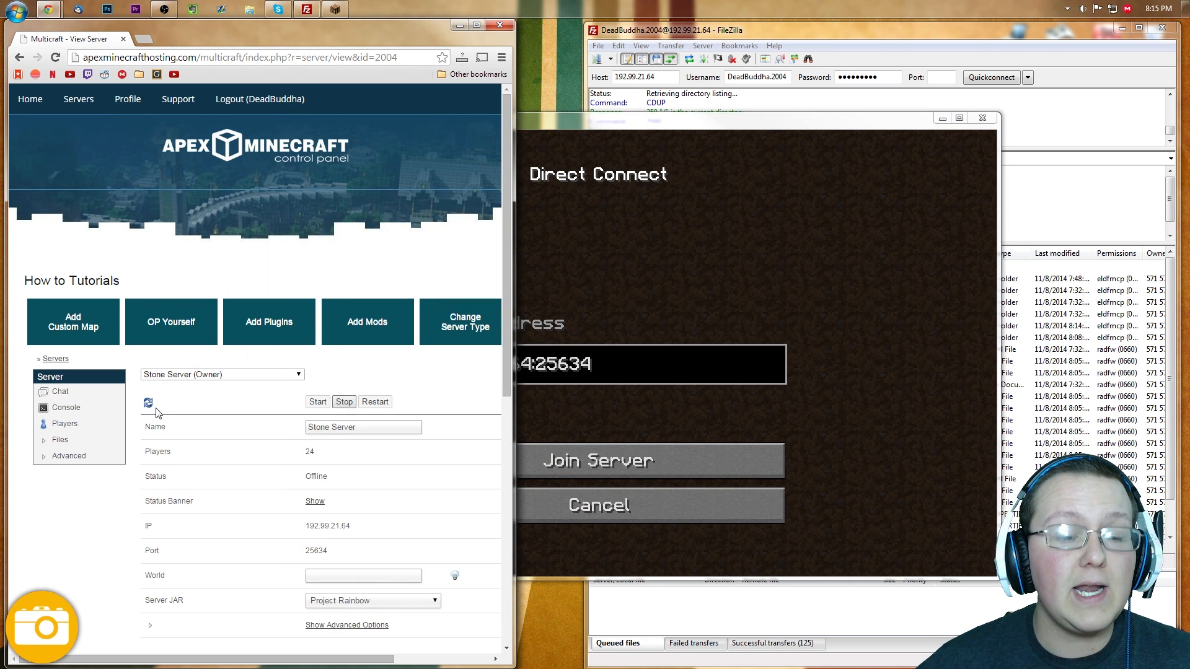
right_click(158, 412)
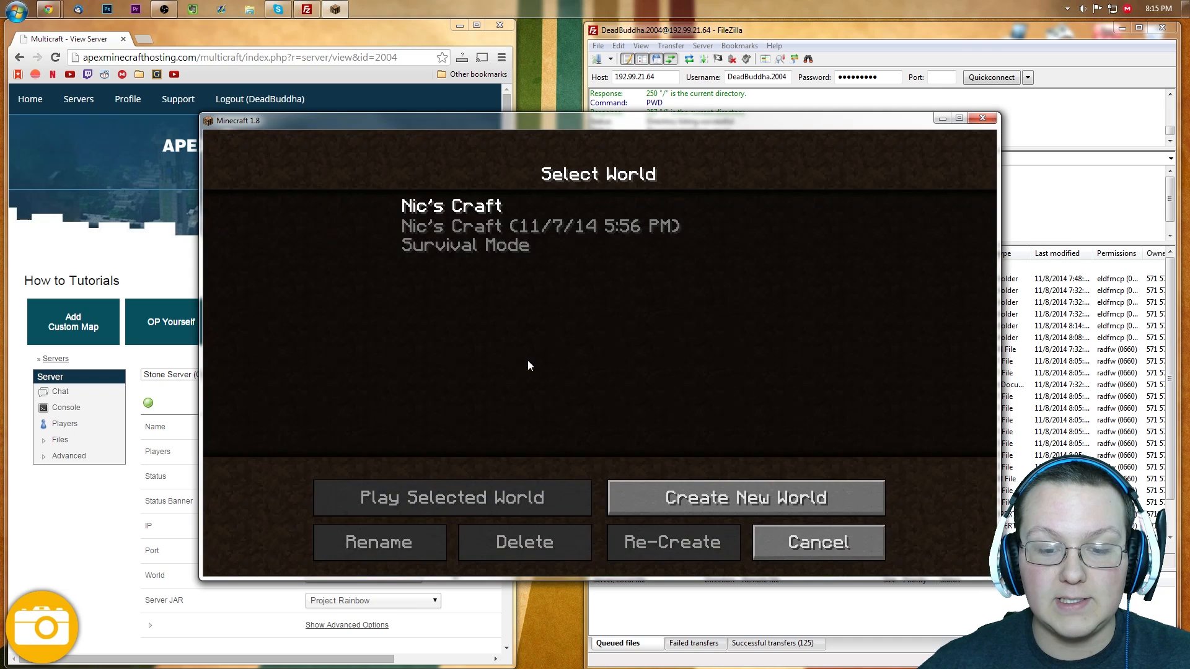
mouse_move(530, 311)
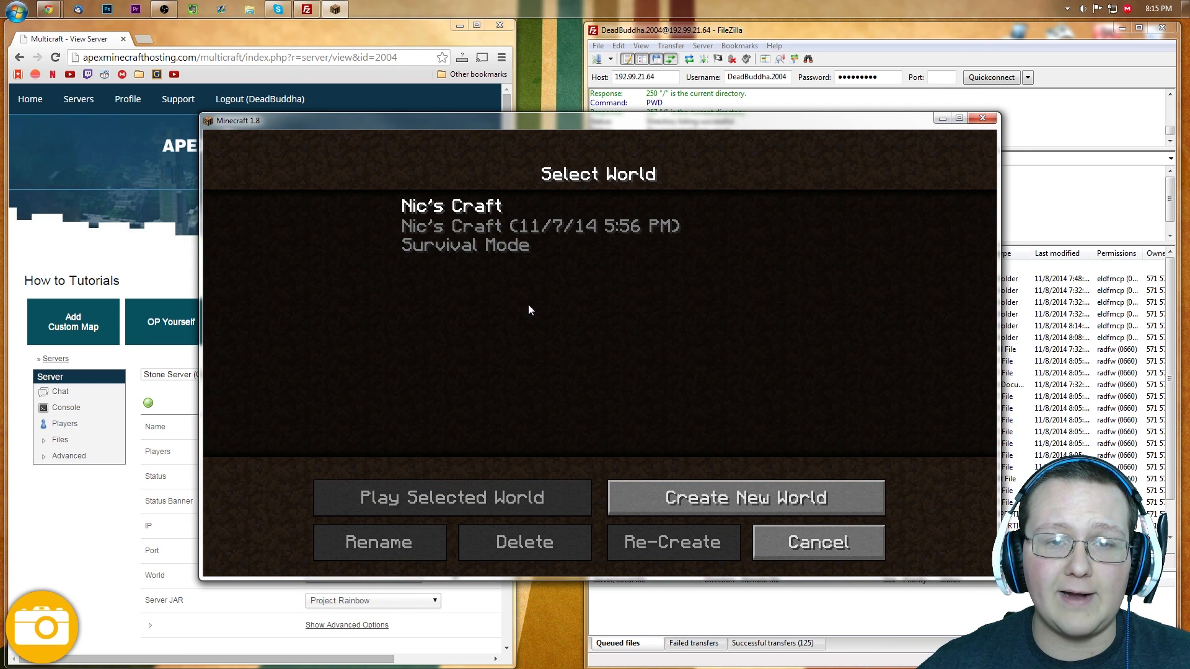
mouse_move(796, 539)
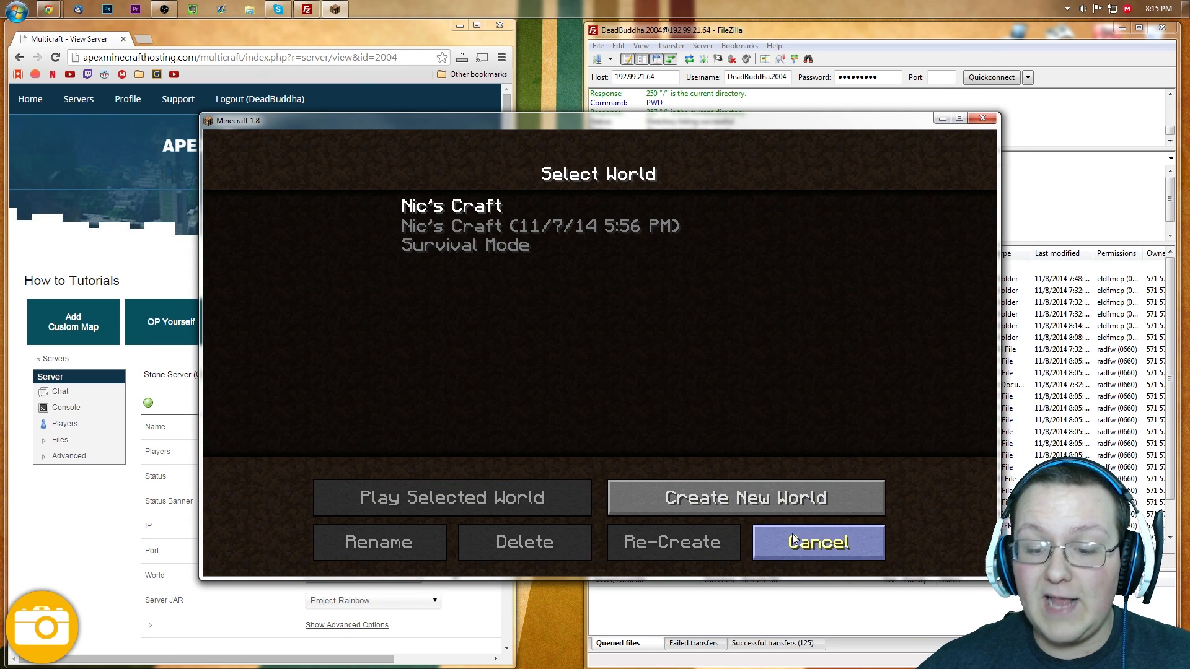
Step: Back out to the main menu and join TheMinecraftProject Server from Multiplayer
left_click(818, 542)
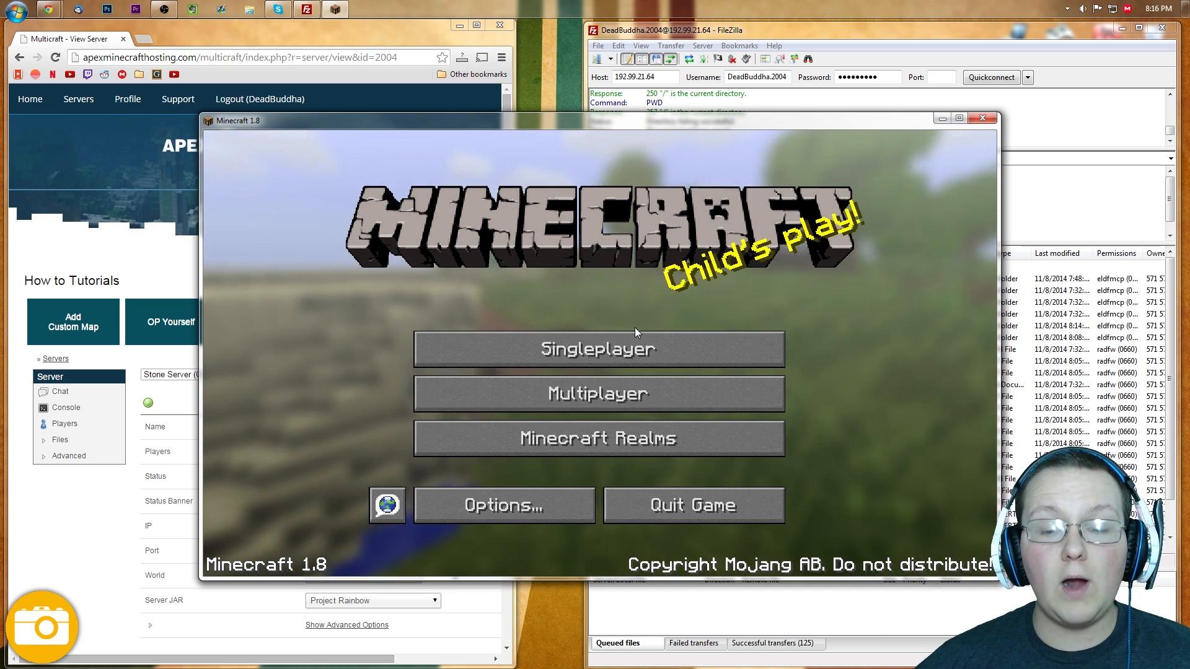
left_click(599, 349)
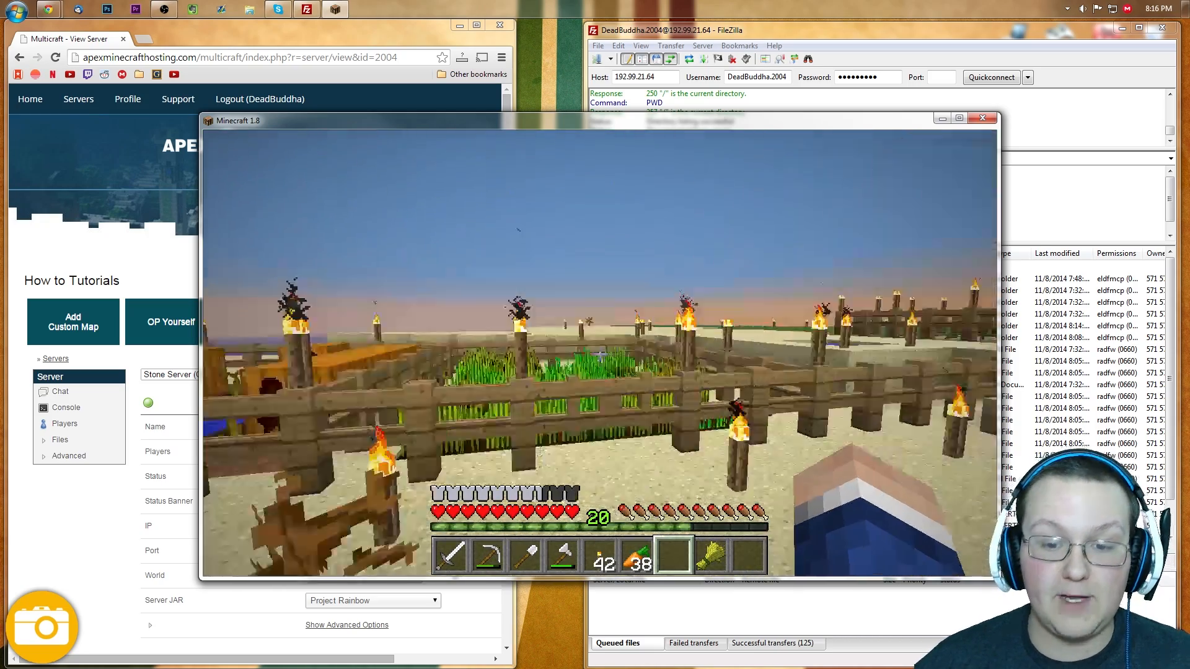
key("Escape")
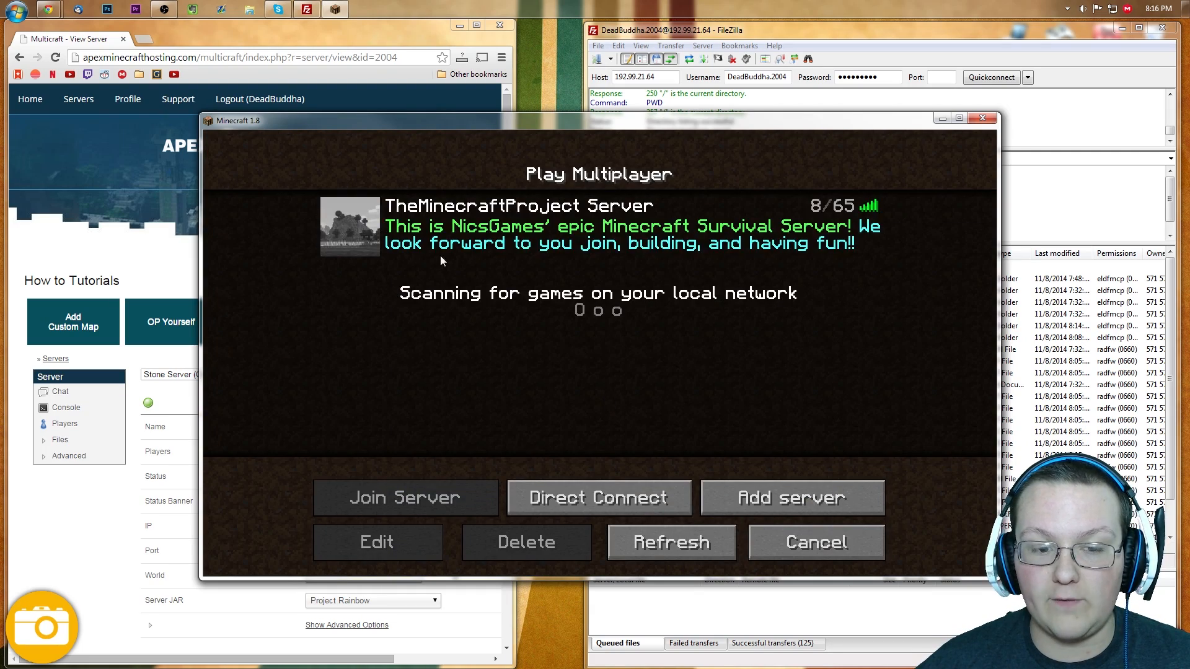
left_click(406, 498)
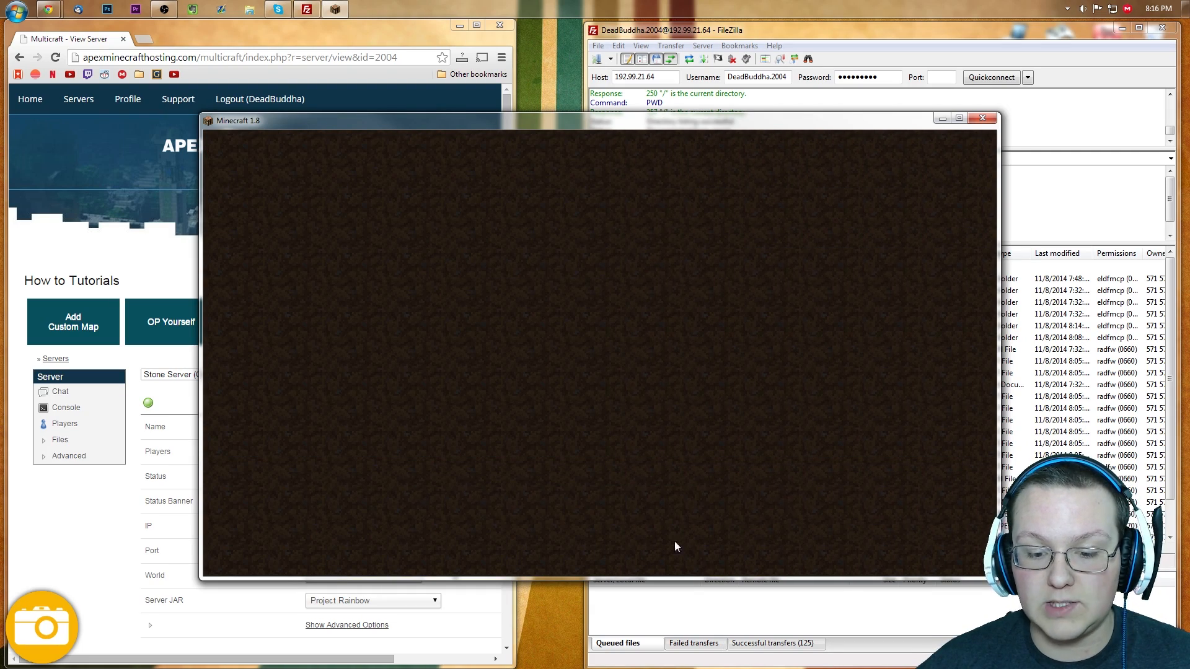
mouse_move(606, 455)
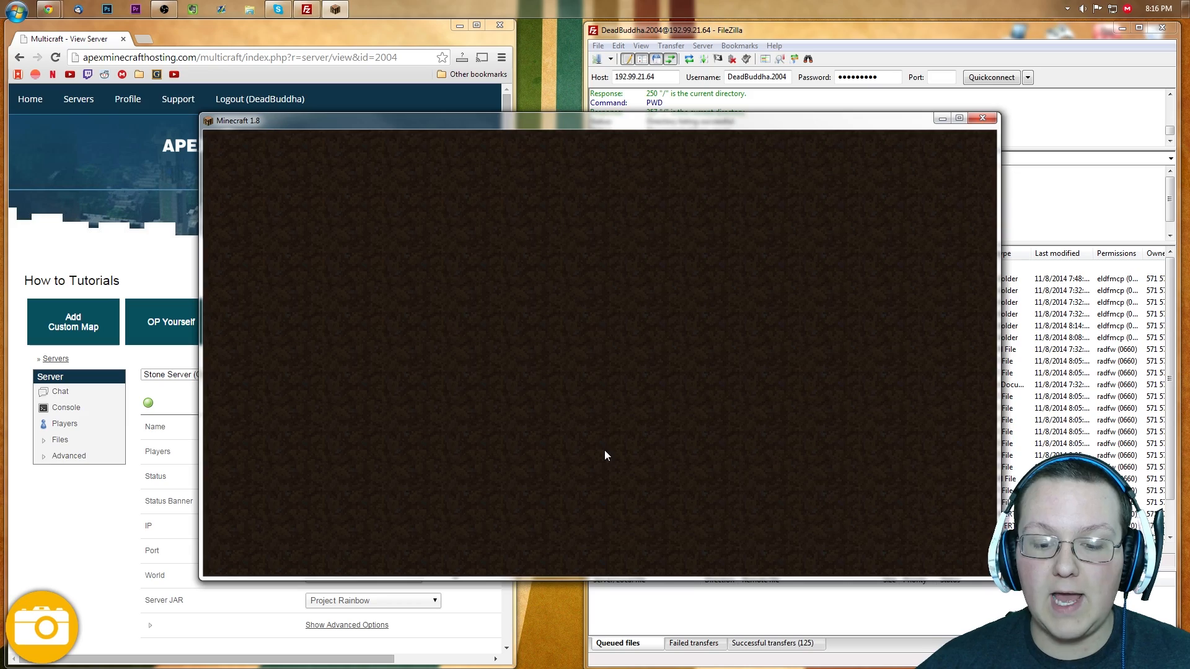